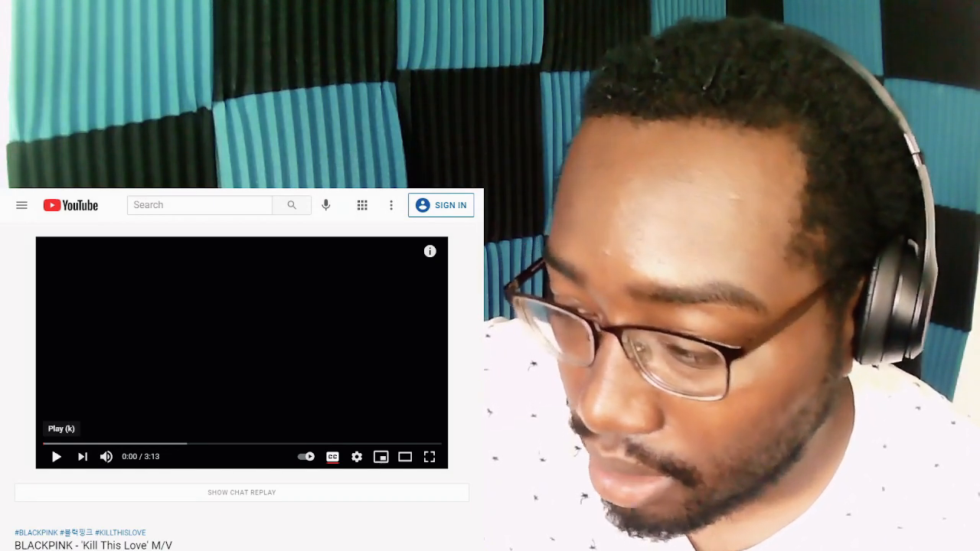
# Step: Start the 'Kill This Love' video, pause briefly at 0:13, then resume to about 0:40
pyautogui.click(55, 457)
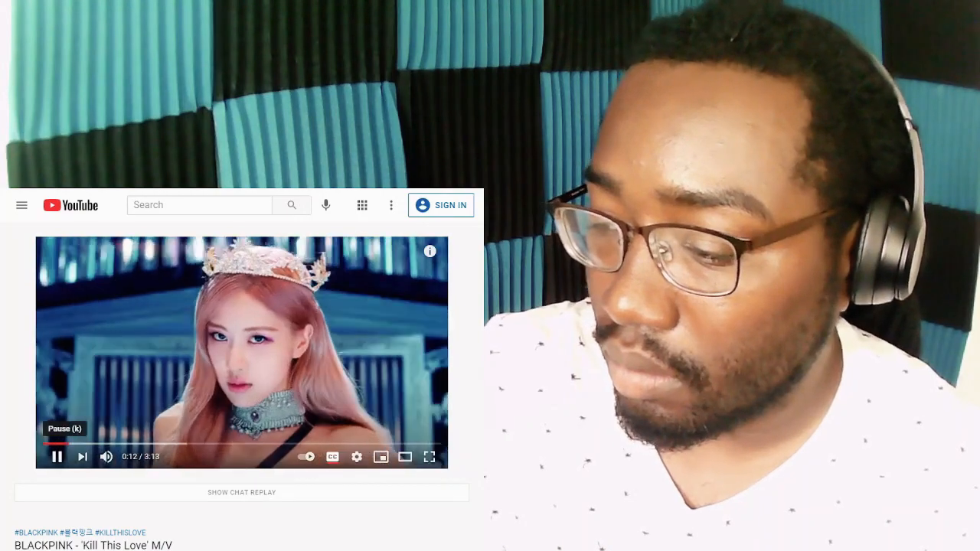
pyautogui.click(55, 457)
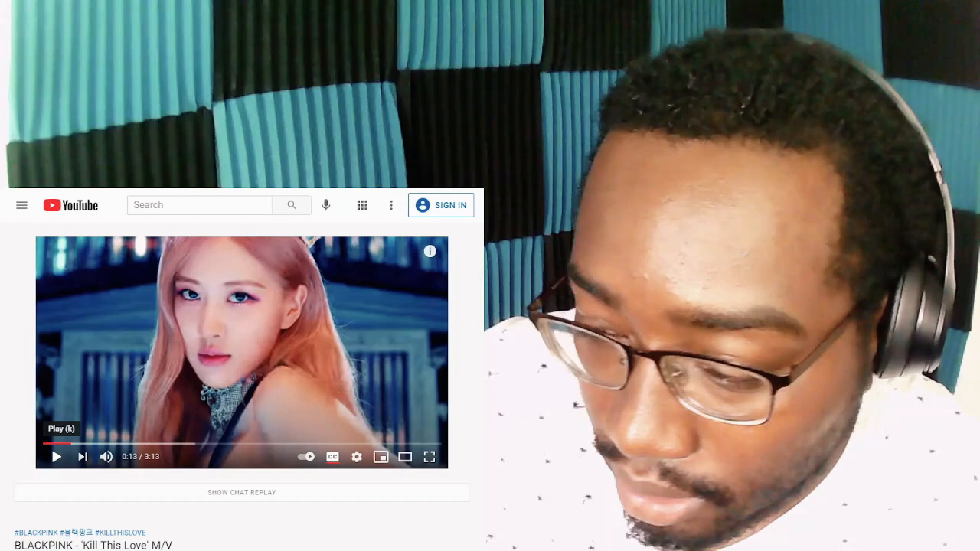
pyautogui.click(55, 456)
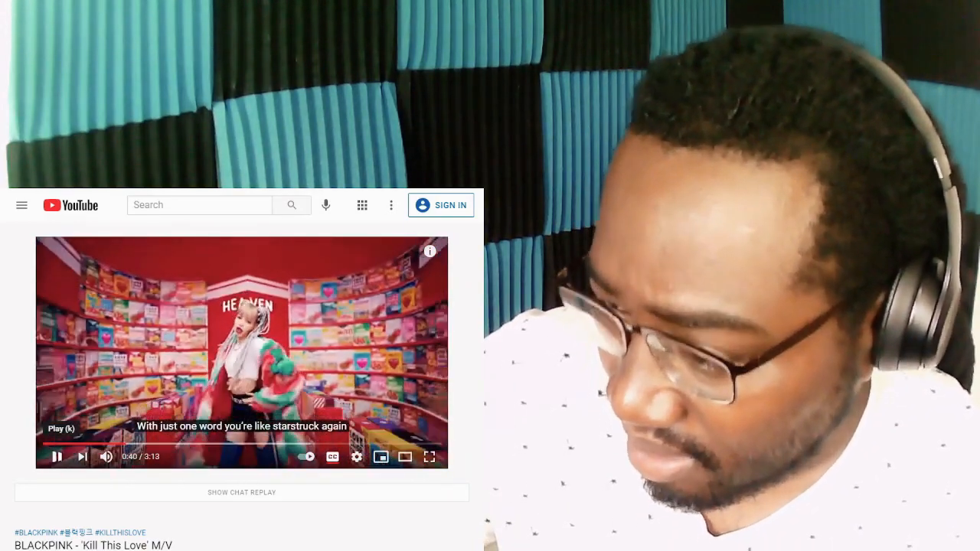
# Step: Pause, rewind to around the thirty-second mark, replay and stop at 0:58 of 3:13
pyautogui.click(55, 457)
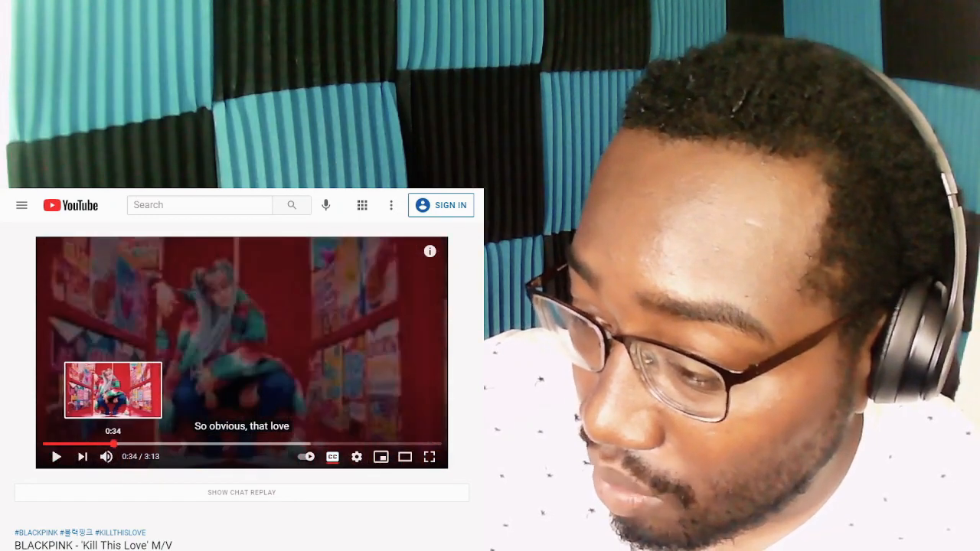
pyautogui.click(56, 456)
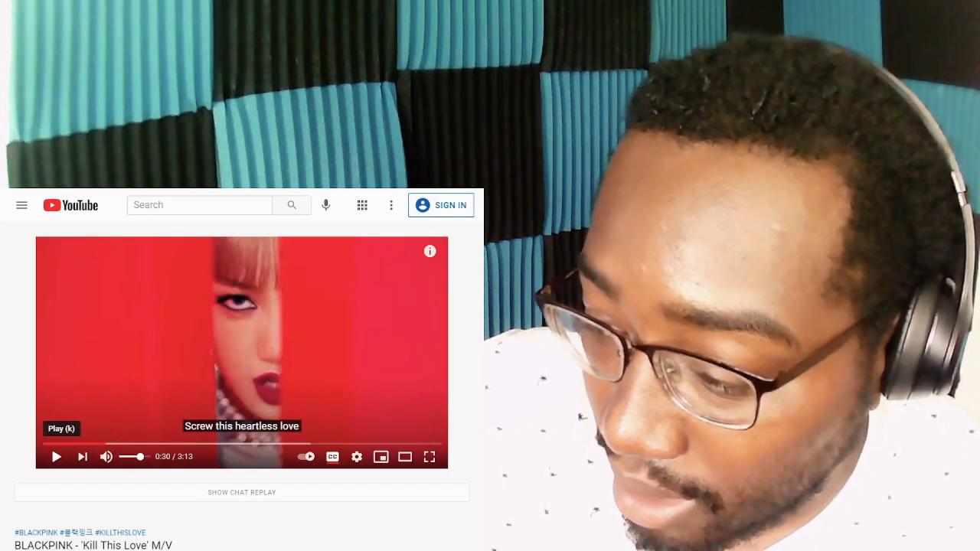
pyautogui.click(55, 457)
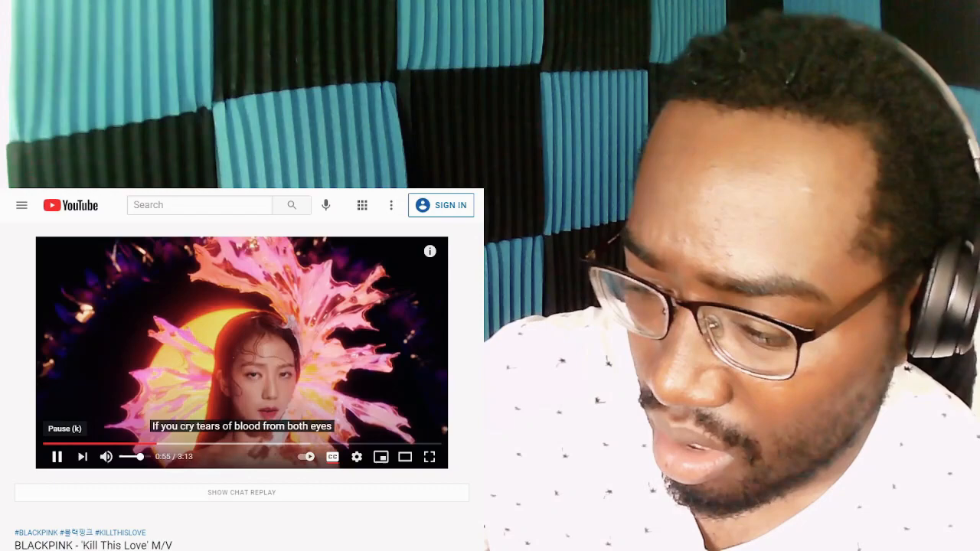
pyautogui.rightClick(230, 344)
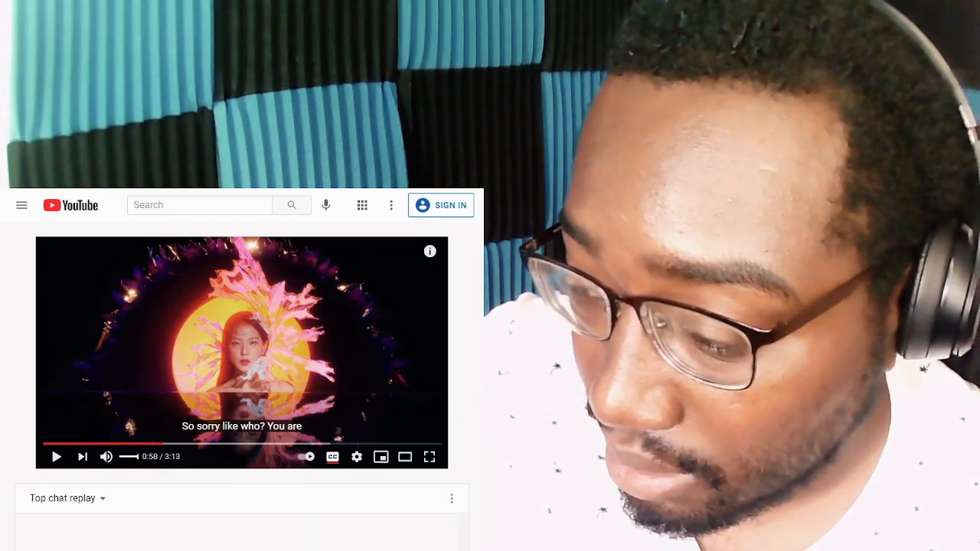
pyautogui.moveTo(161, 444)
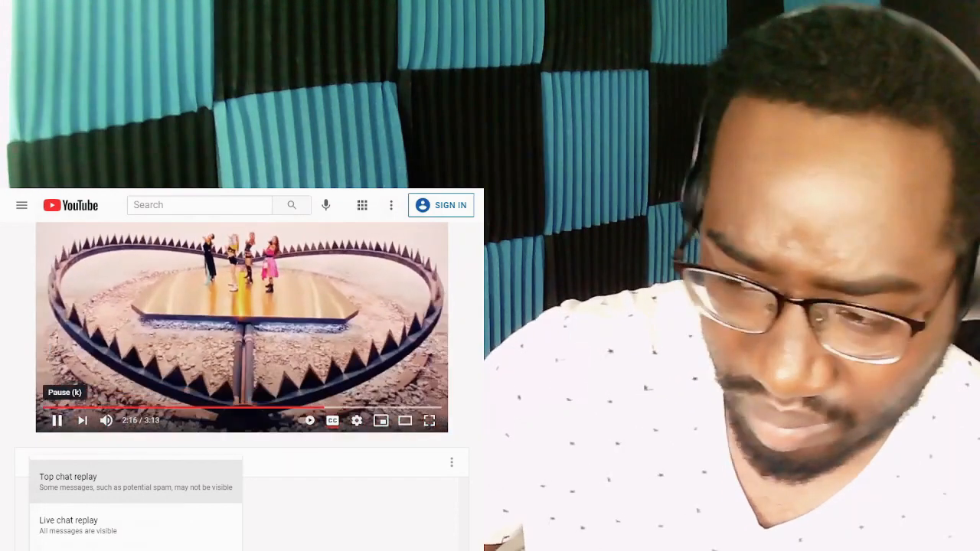
pyautogui.click(55, 419)
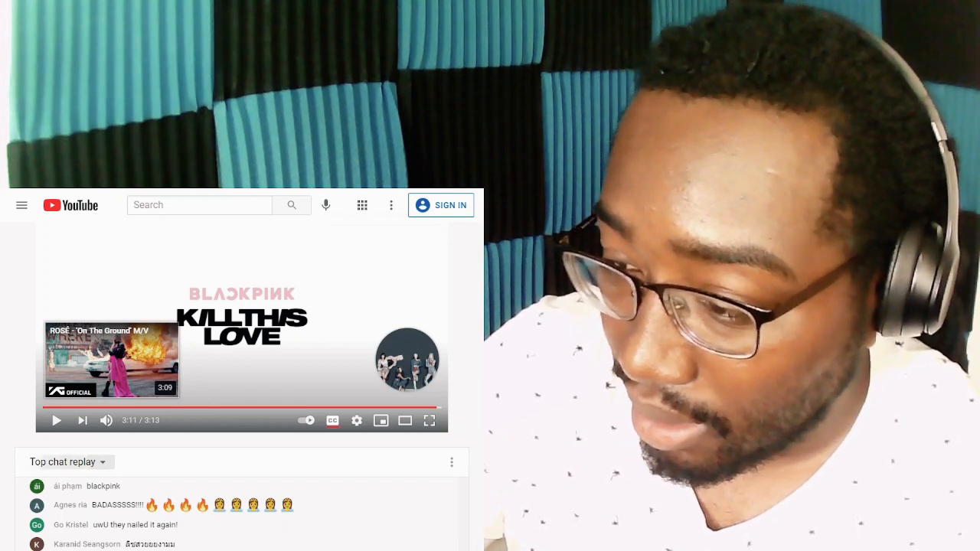
# Step: Show the 'Top chat replay' / 'Live chat replay' choices above the chat
pyautogui.click(67, 463)
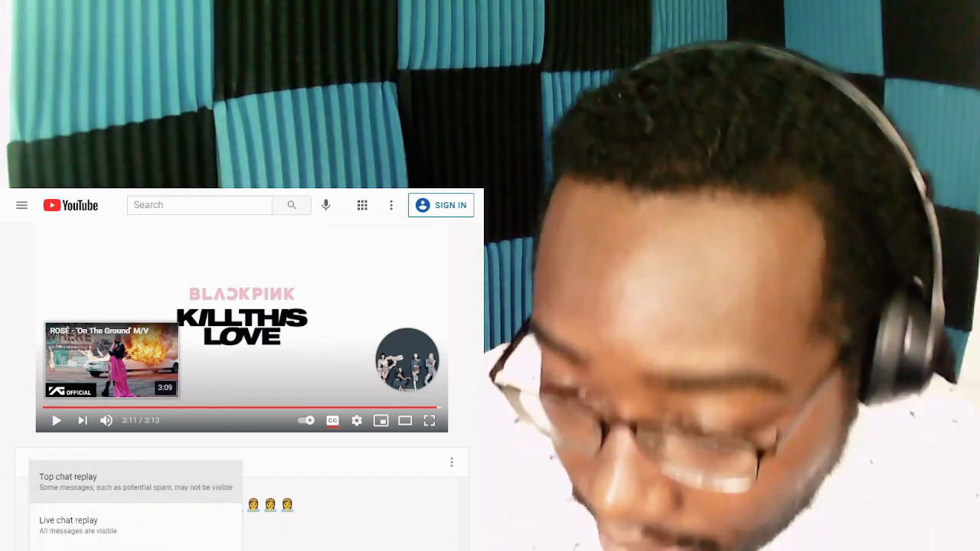